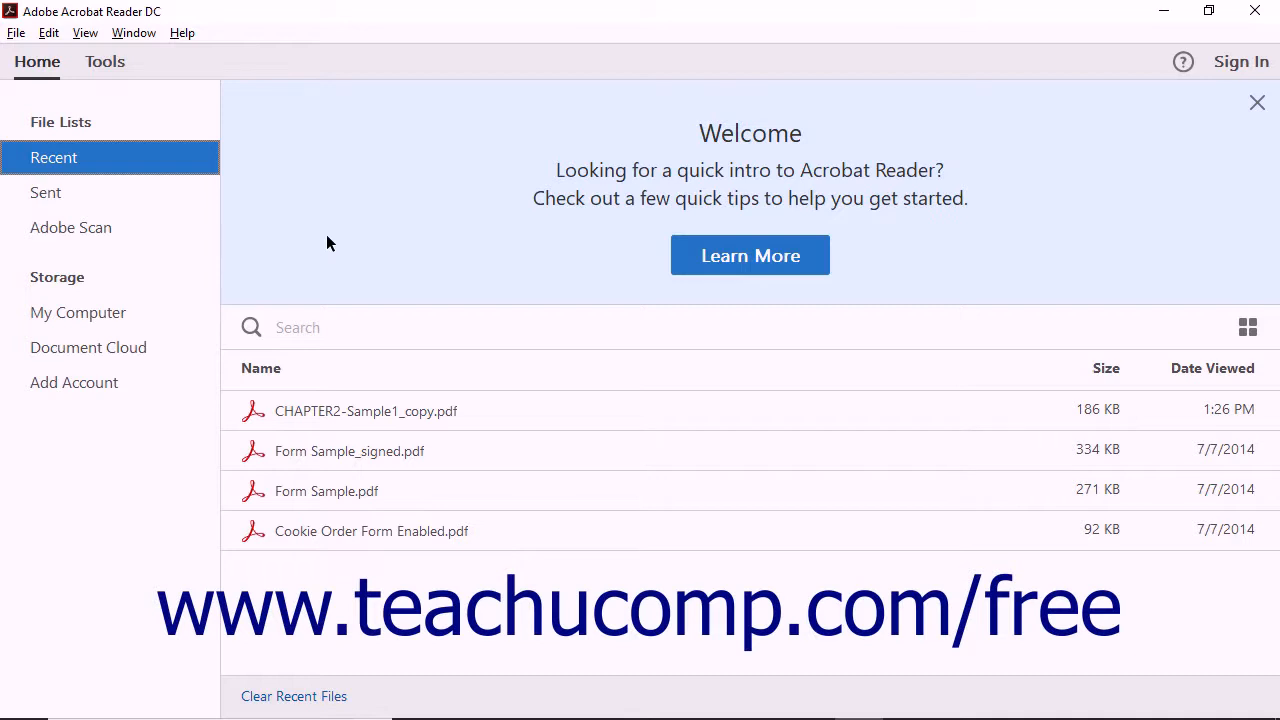
pyautogui.moveTo(307, 231)
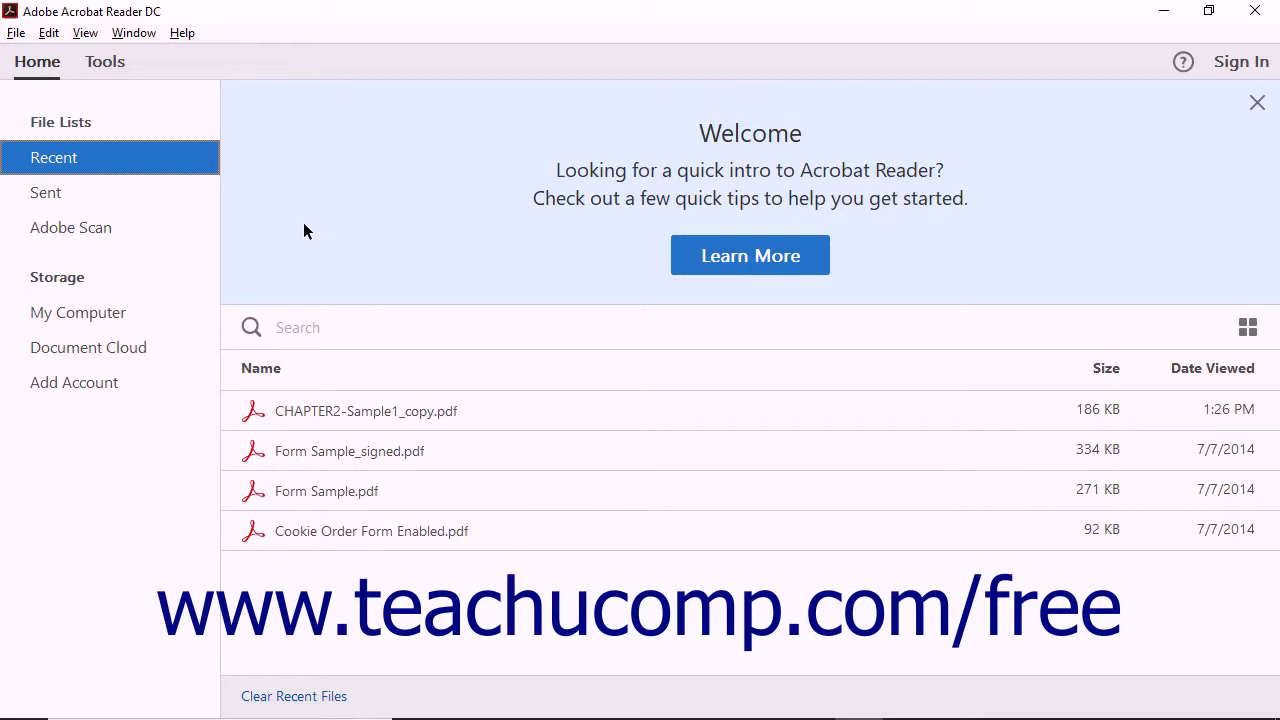
# Switch to the Tools center showing Comment, Fill & Sign, Edit PDF and Export PDF.
pyautogui.click(104, 61)
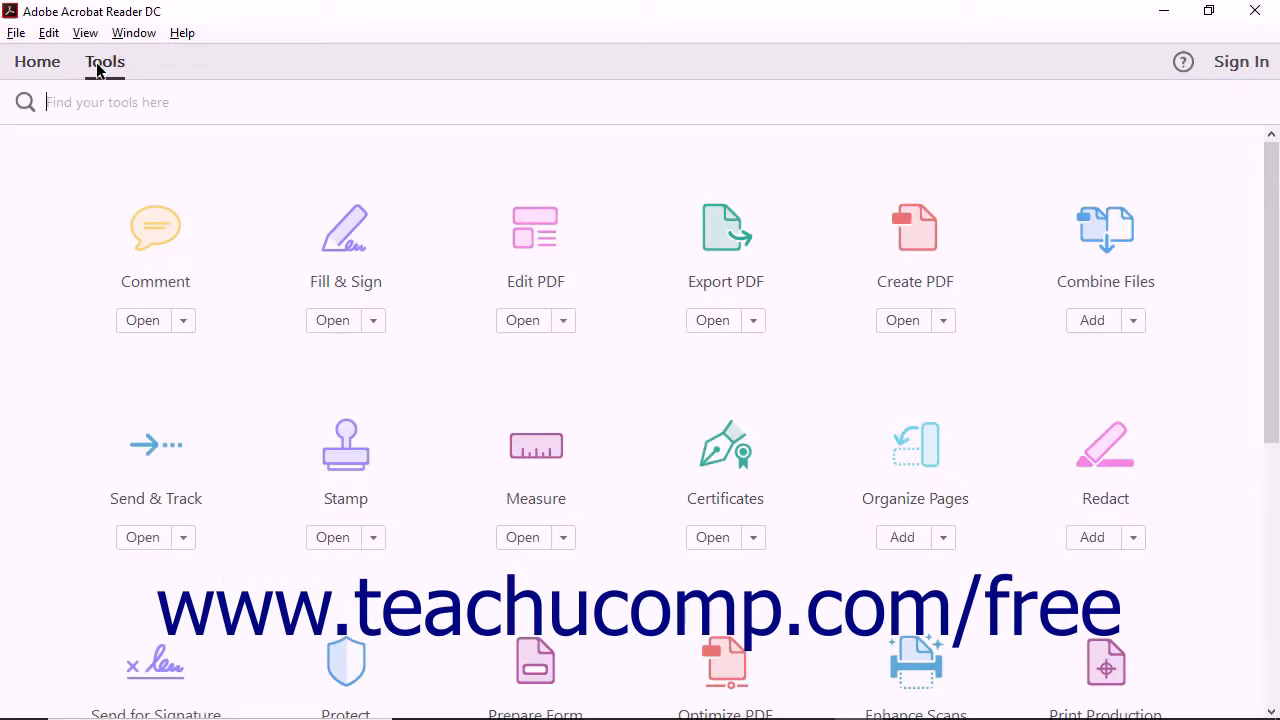
# Open CHAPTER2-Sample1_copy.pdf via File > Open.
pyautogui.click(16, 33)
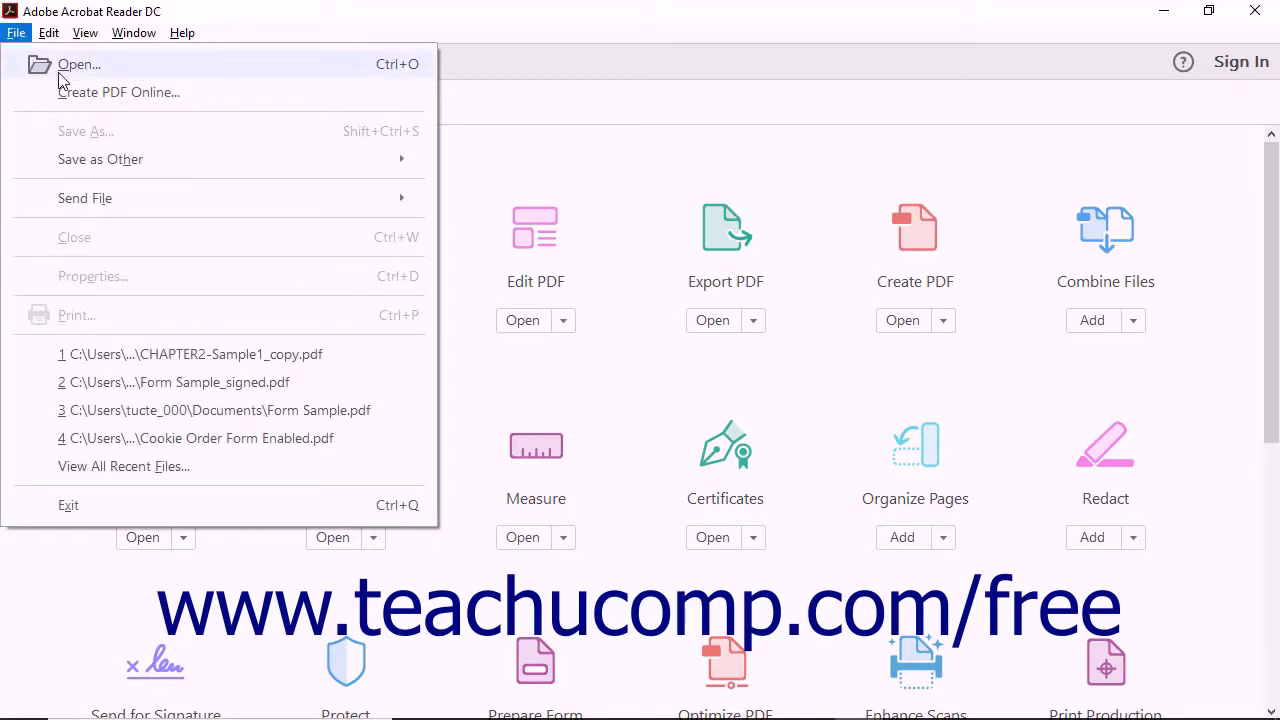
pyautogui.click(78, 64)
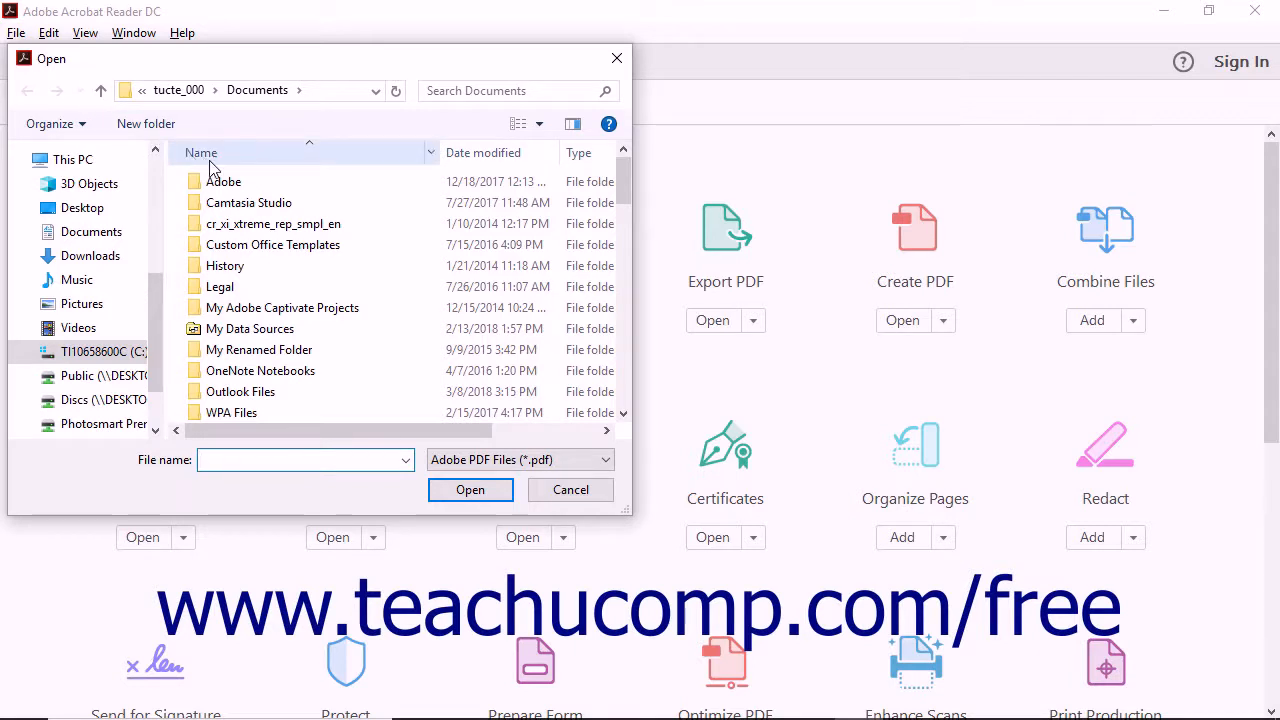
pyautogui.scroll(-3)
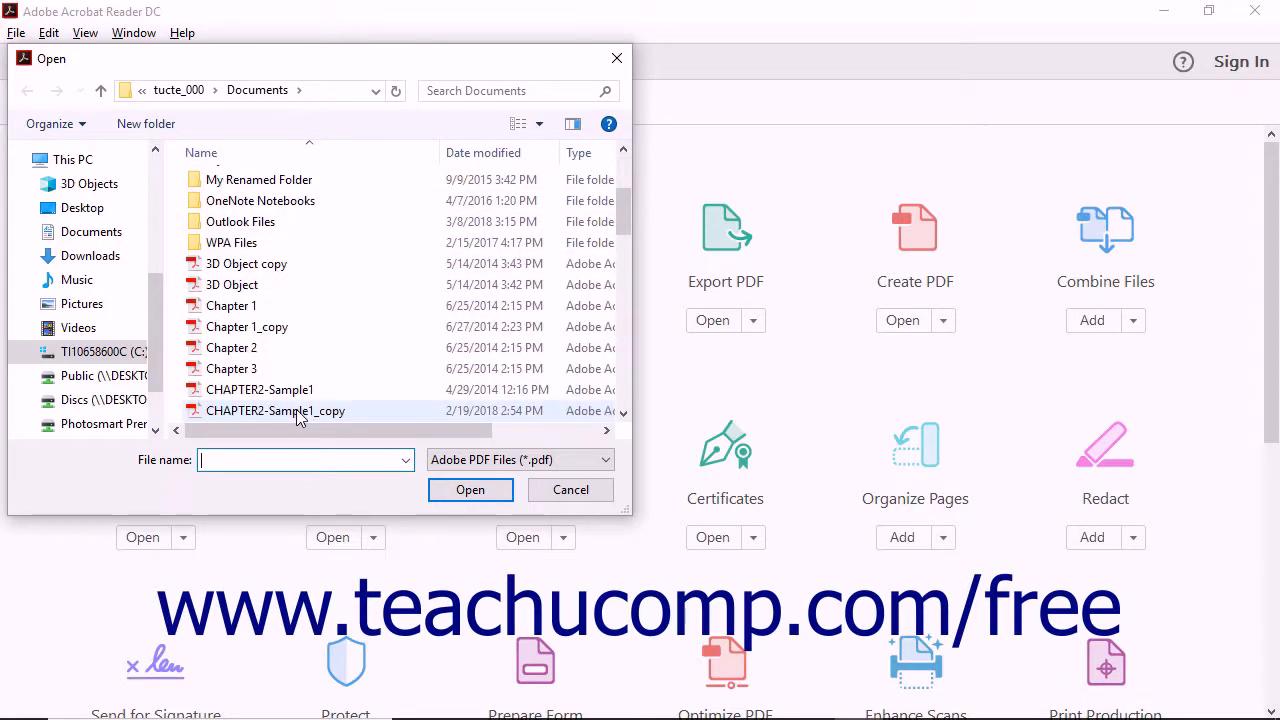
pyautogui.click(275, 410)
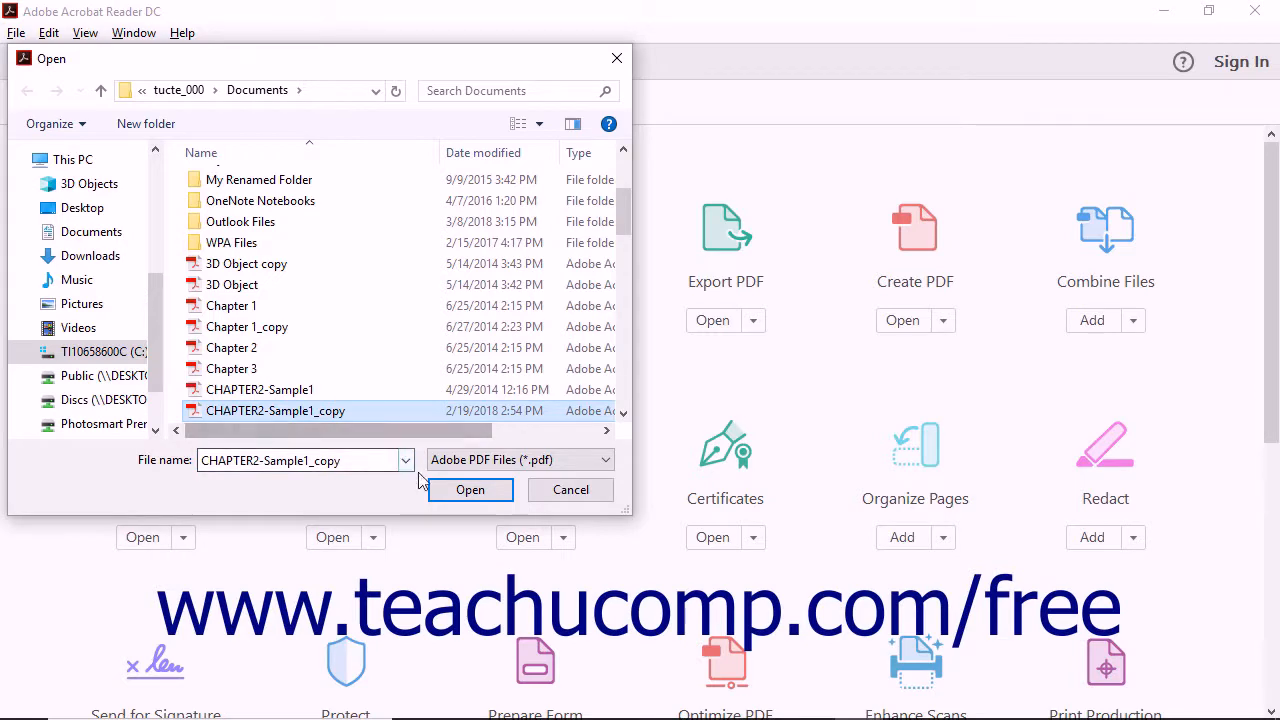
pyautogui.click(469, 489)
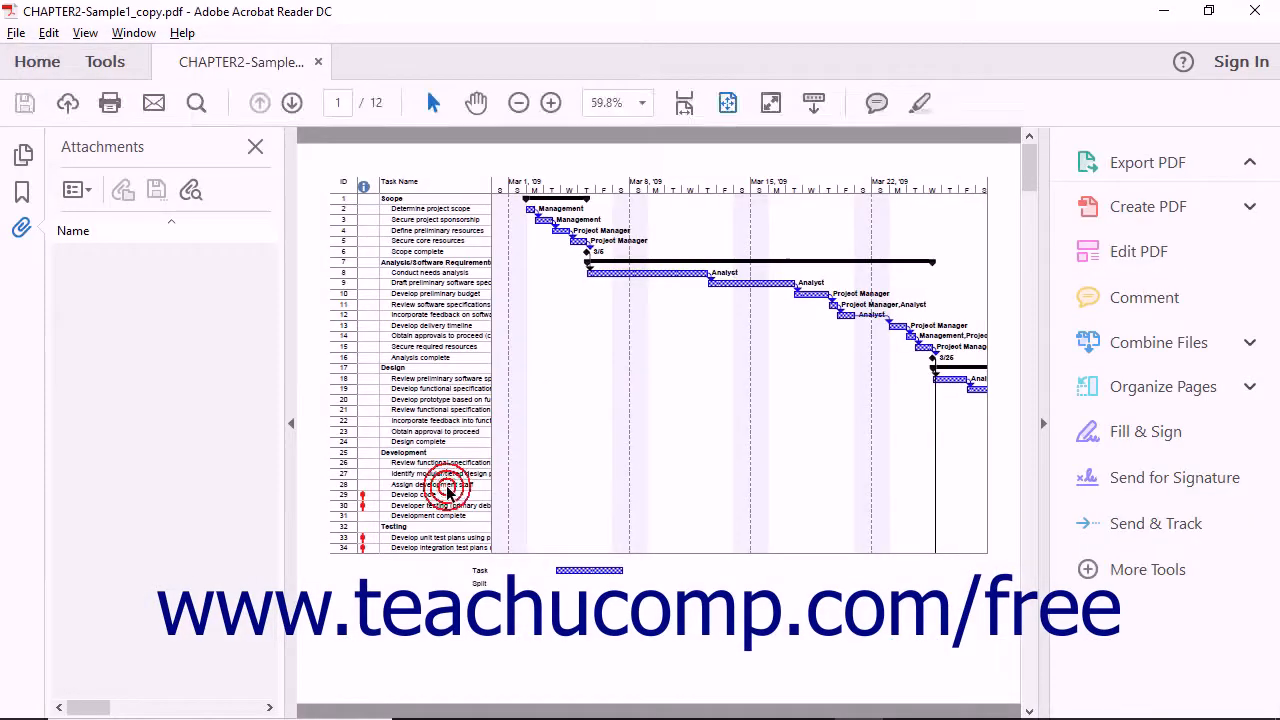
# Expand Export PDF options, then visit the Home view and return to Tools.
pyautogui.click(1147, 162)
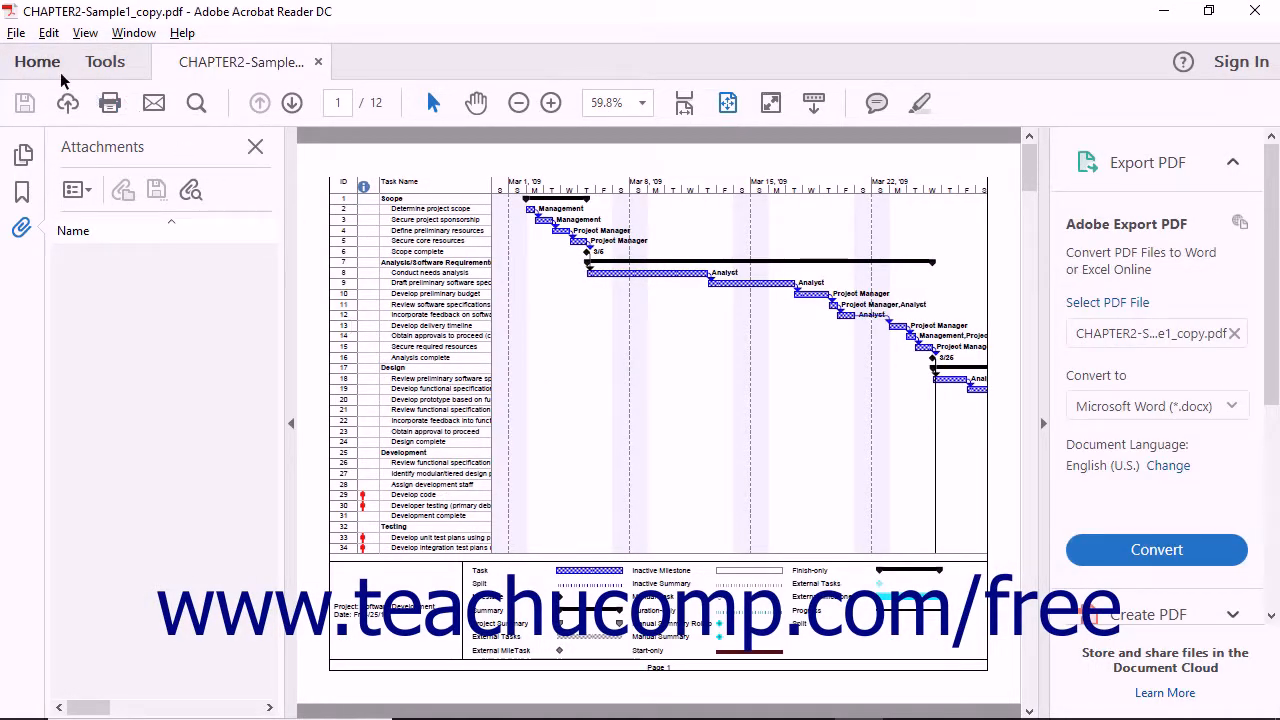
pyautogui.click(37, 61)
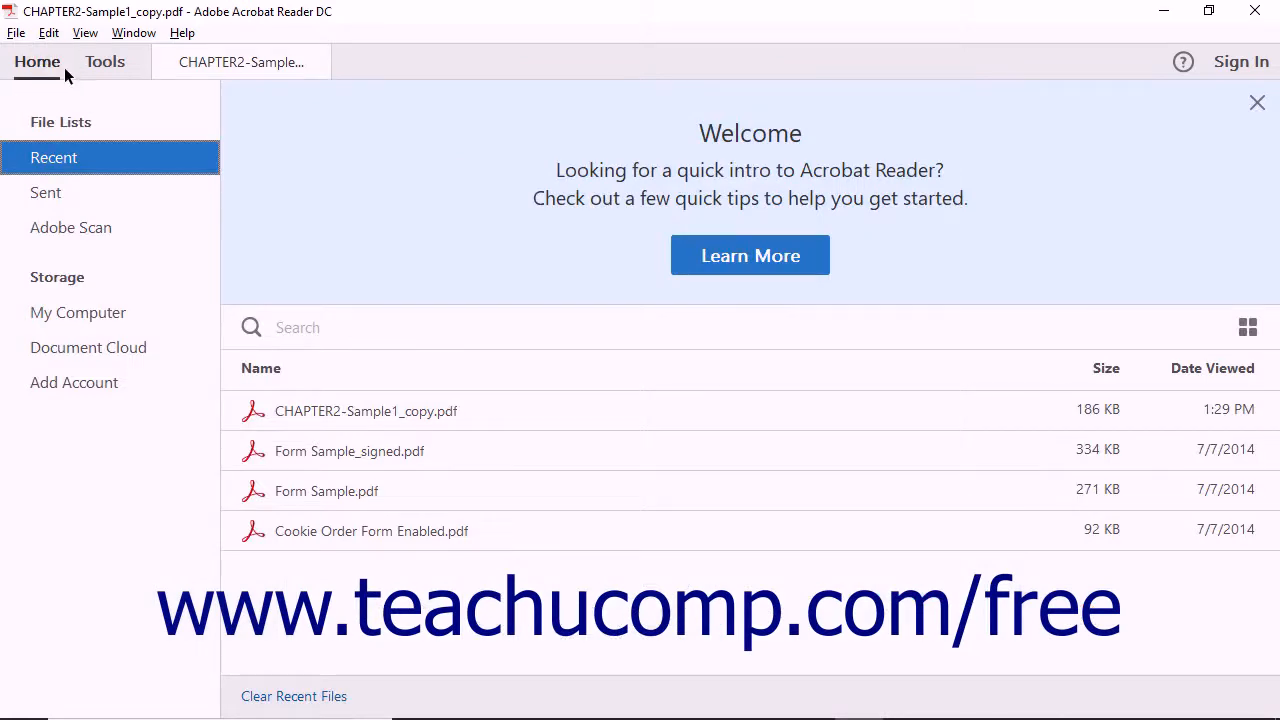
pyautogui.click(104, 61)
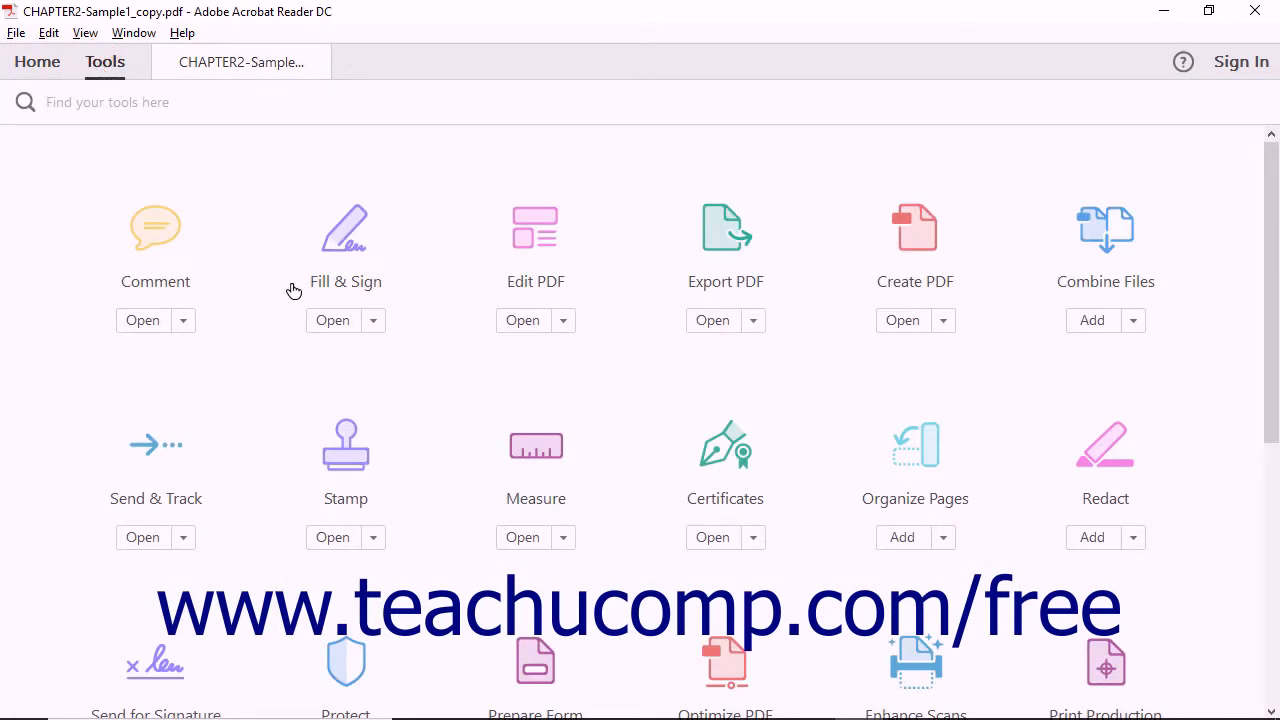
pyautogui.moveTo(293, 296)
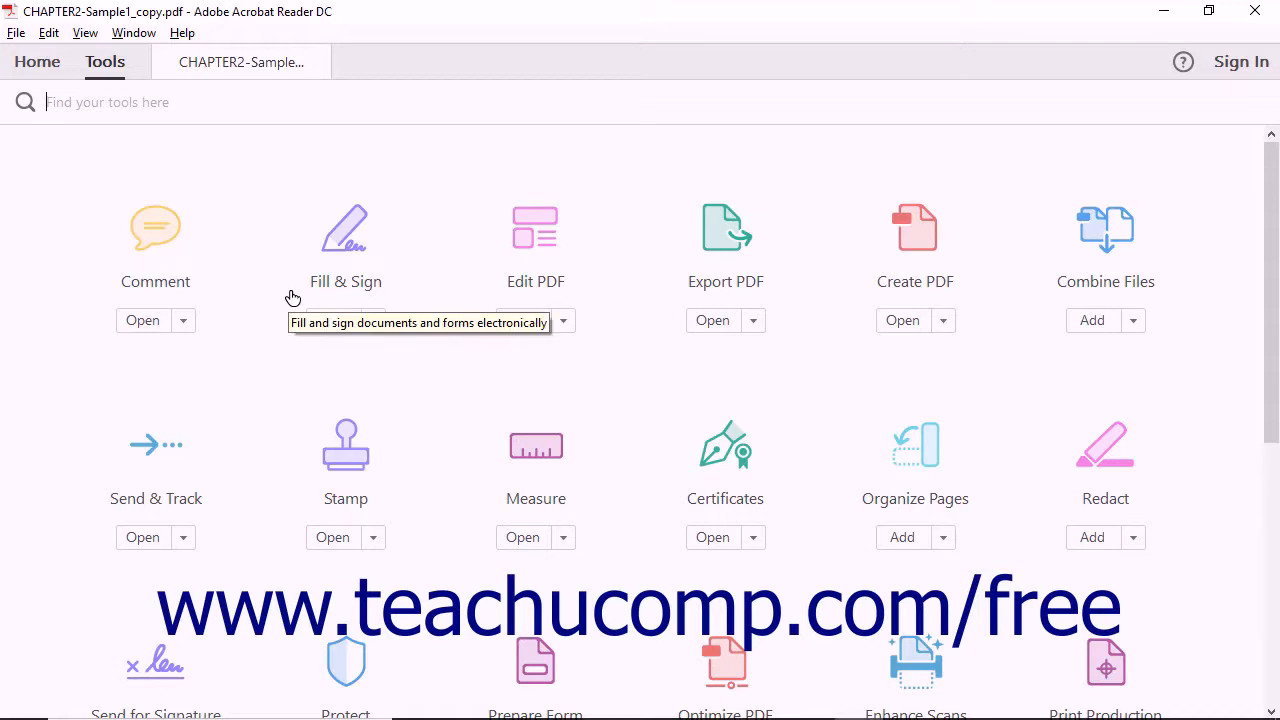
pyautogui.moveTo(333, 347)
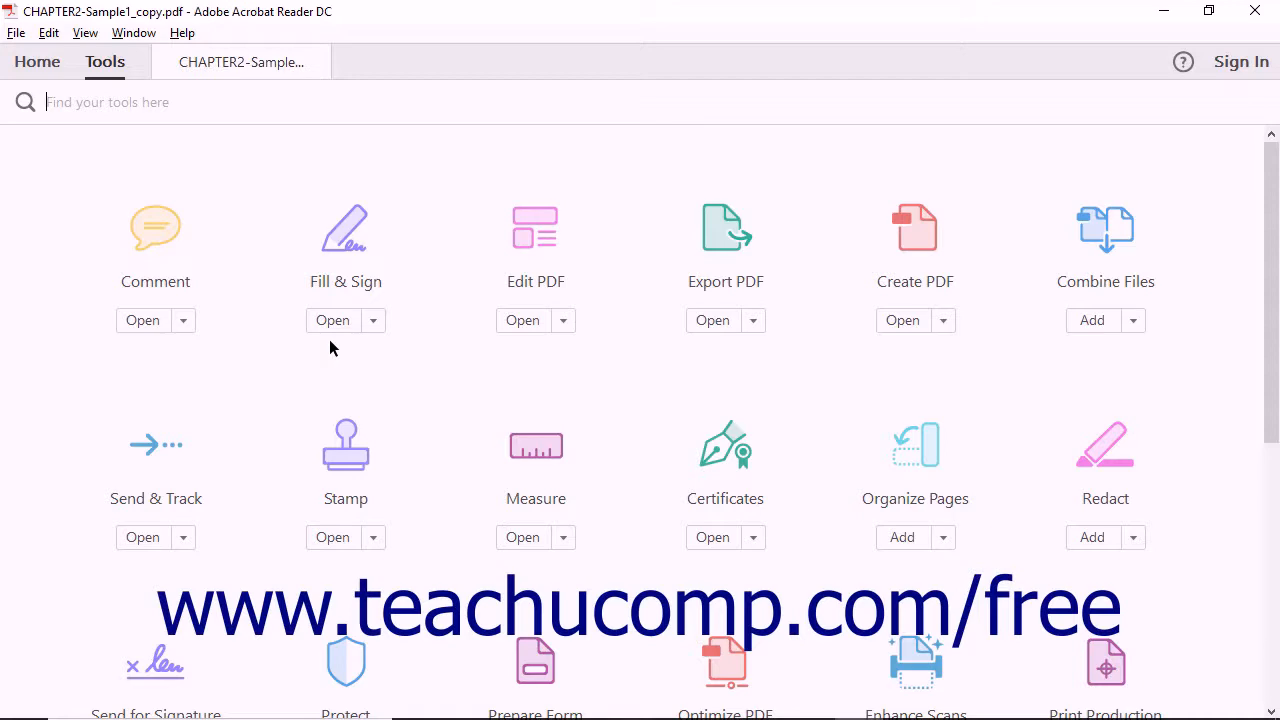
pyautogui.scroll(-3)
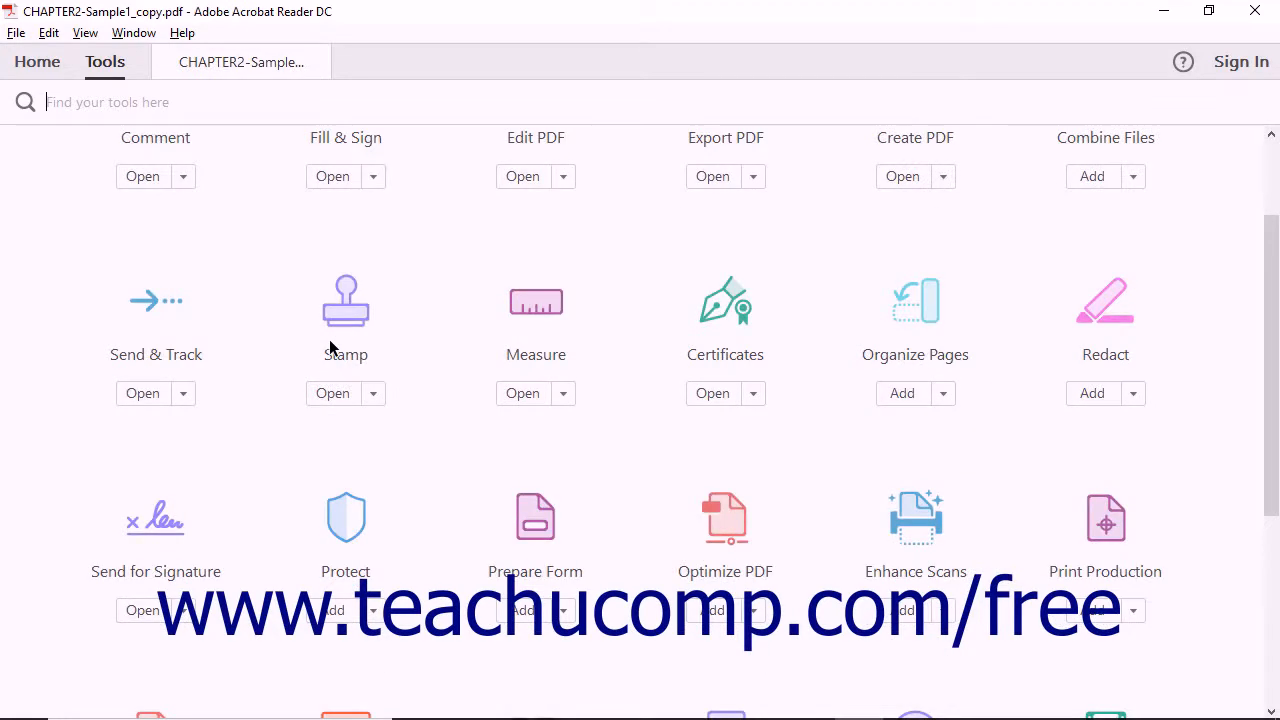